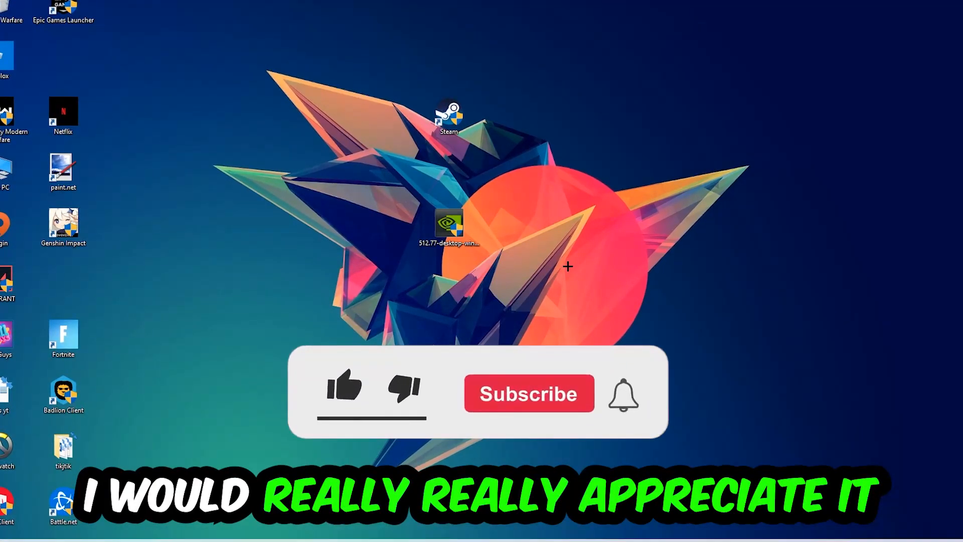
- End the game's running processes in Task Manager and close it, returning to the desktop
{"action": "left_click", "coordinate": [344, 391]}
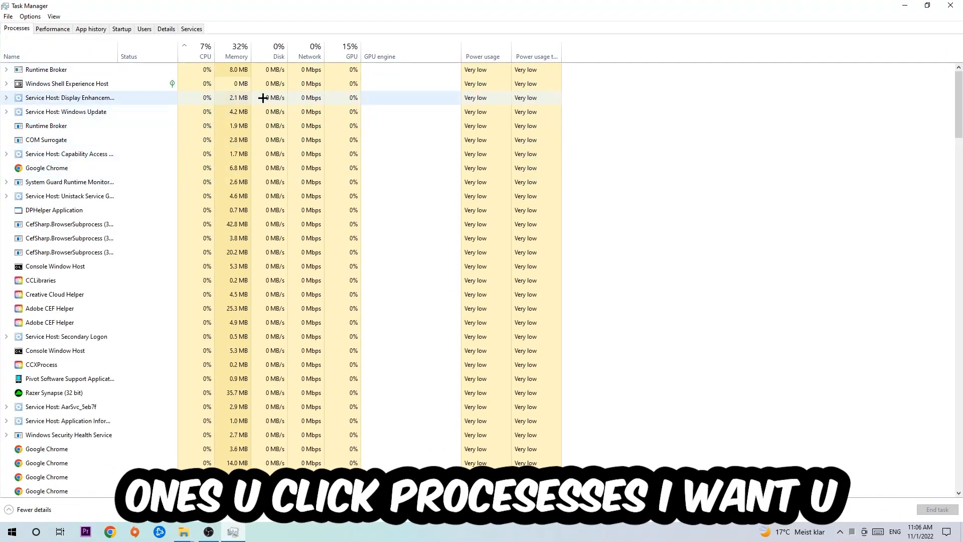
{"action": "left_click", "coordinate": [47, 167]}
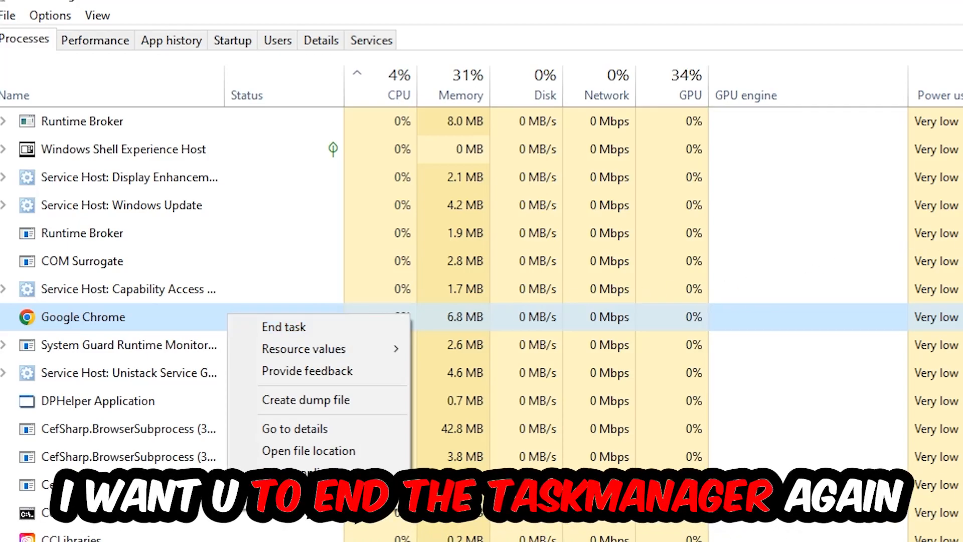
{"action": "left_click", "coordinate": [284, 326]}
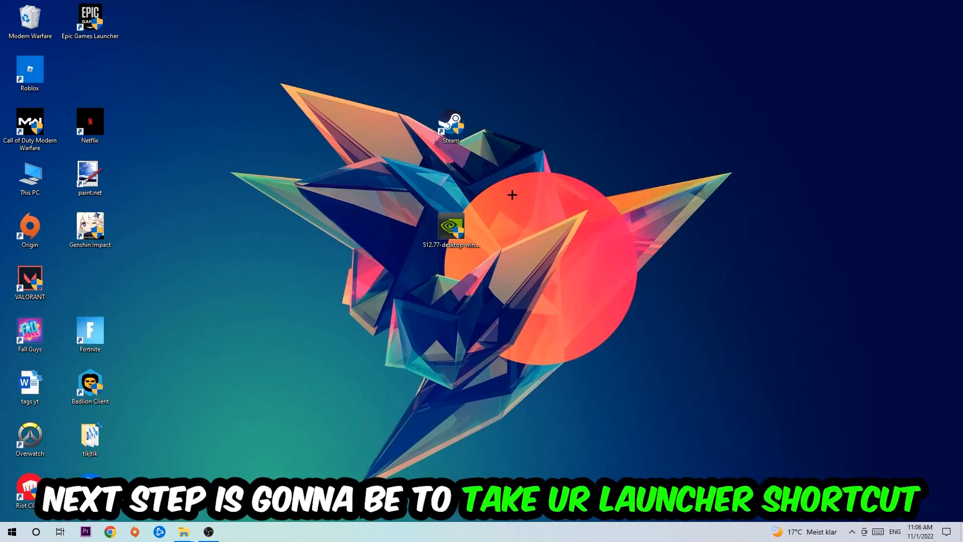
- Move the Steam shortcut to the right and launch Steam with administrator rights
{"action": "left_click_drag", "start_coordinate": [451, 126], "coordinate": [571, 179]}
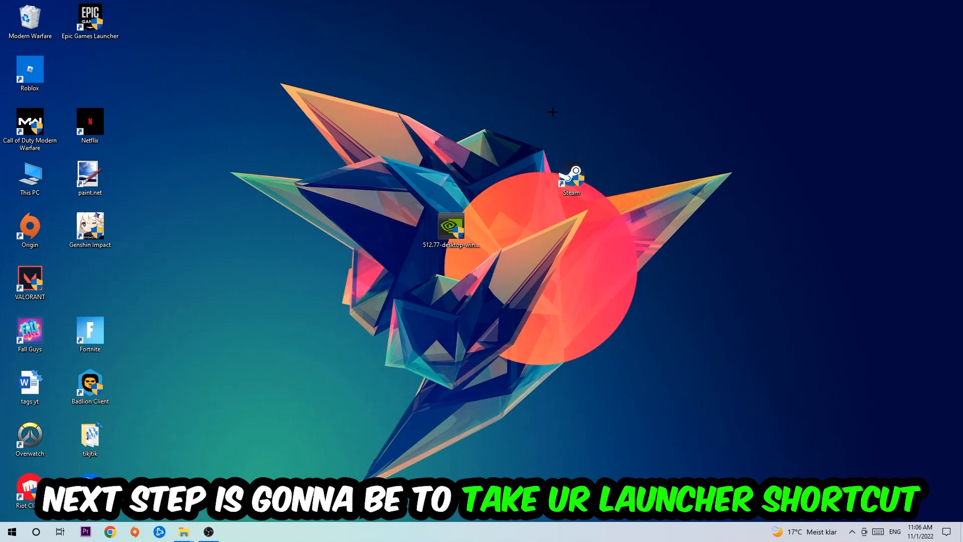
{"action": "left_click", "coordinate": [571, 175]}
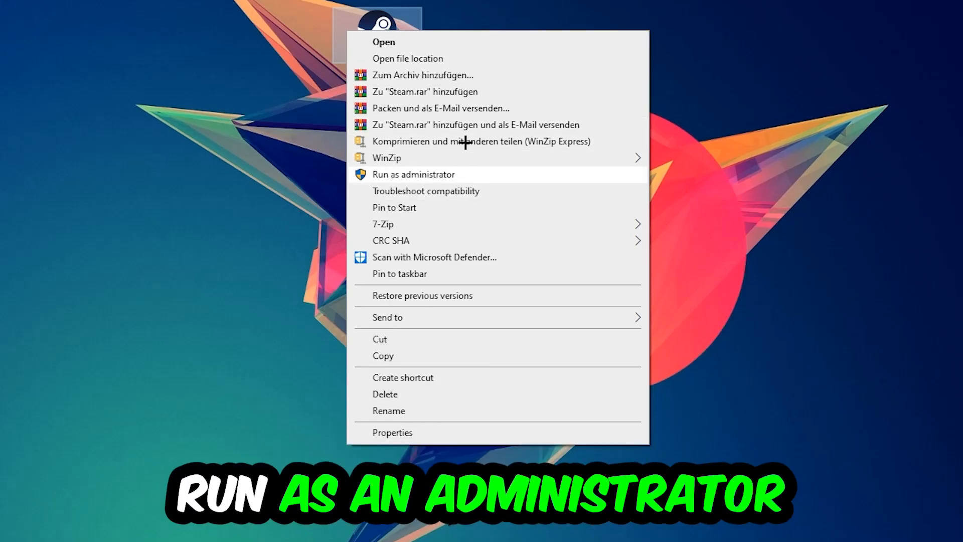
{"action": "left_click", "coordinate": [413, 174]}
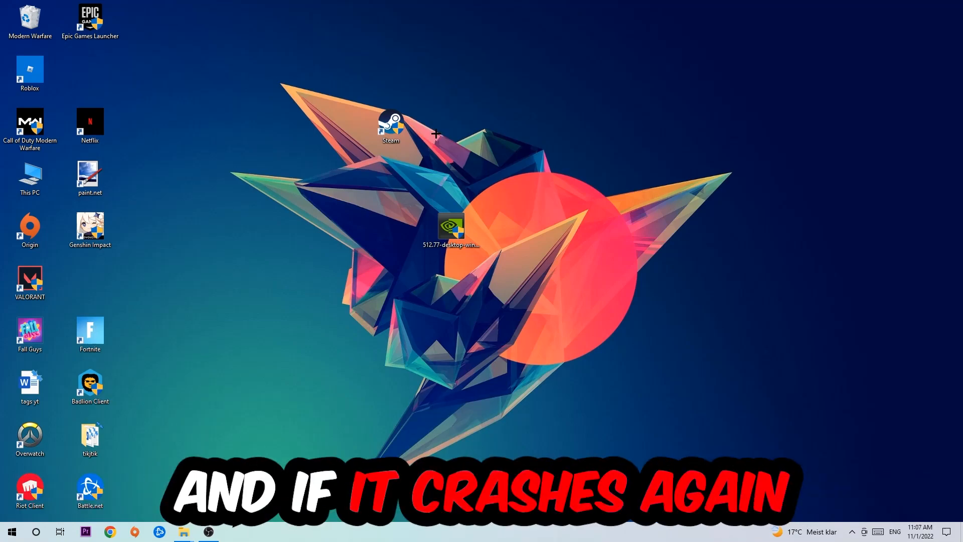
- Reposition the Steam shortcut and bring up its Properties at the Compatibility settings
{"action": "left_click_drag", "start_coordinate": [390, 123], "coordinate": [331, 175]}
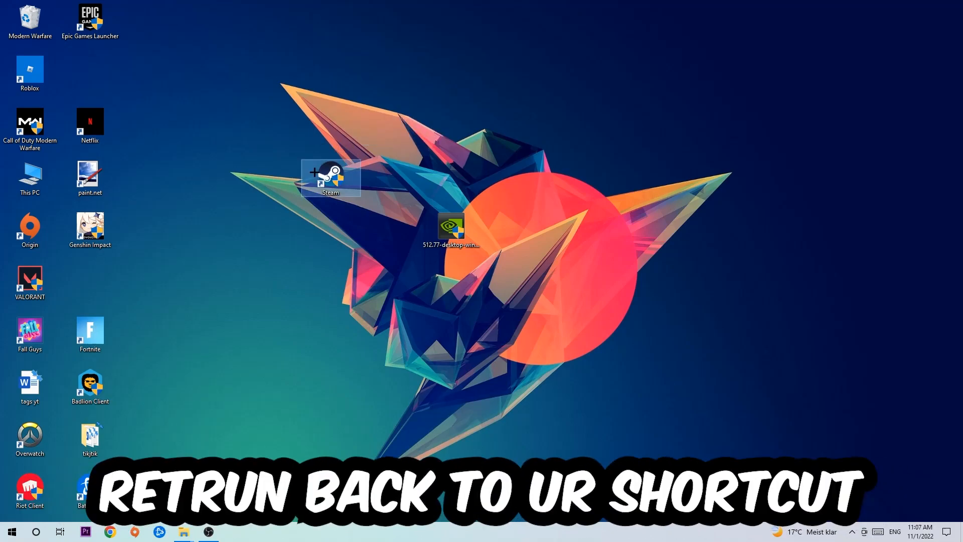
{"action": "right_click", "coordinate": [331, 178]}
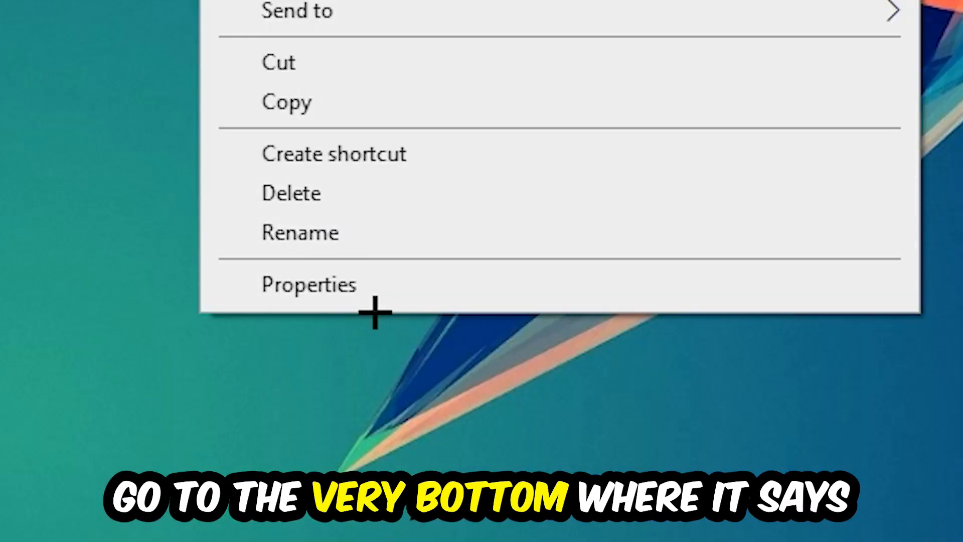
{"action": "left_click", "coordinate": [309, 284]}
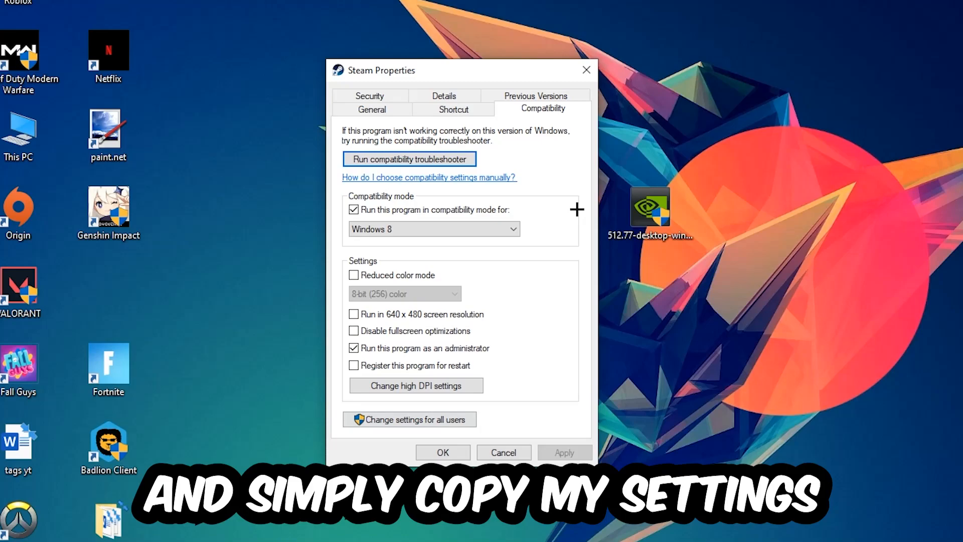
- Set Windows 8 compatibility mode with Run as administrator and confirm, closing the properties
{"action": "left_click", "coordinate": [354, 210]}
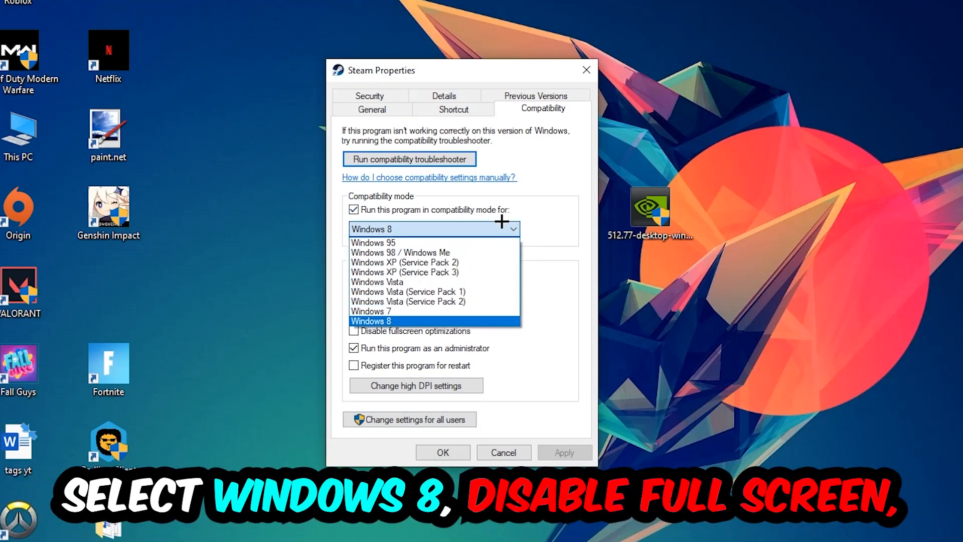
{"action": "left_click", "coordinate": [371, 321]}
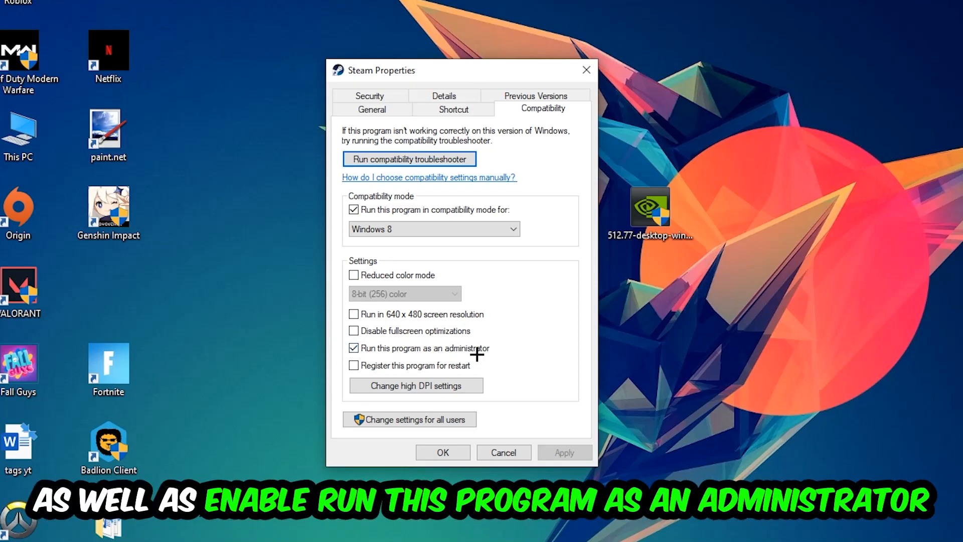
{"action": "left_click", "coordinate": [442, 452]}
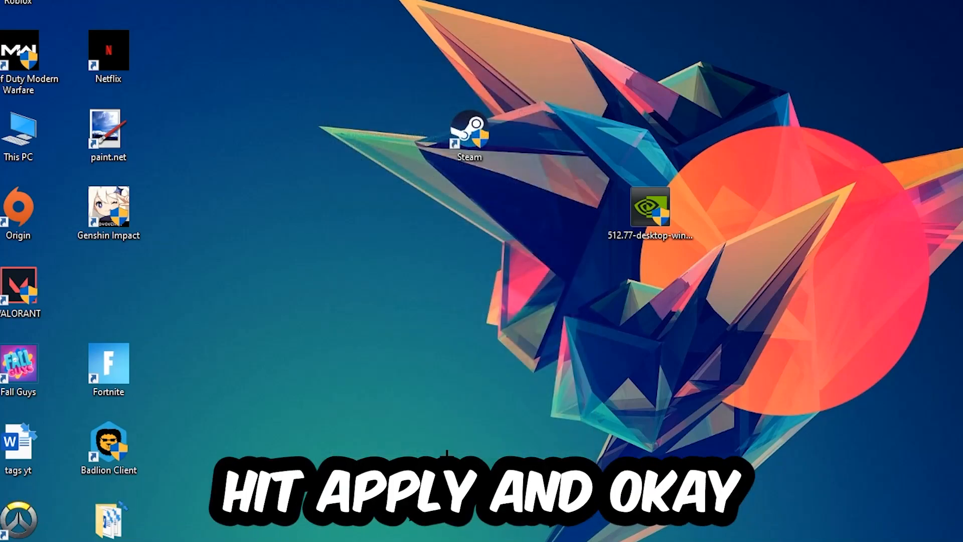